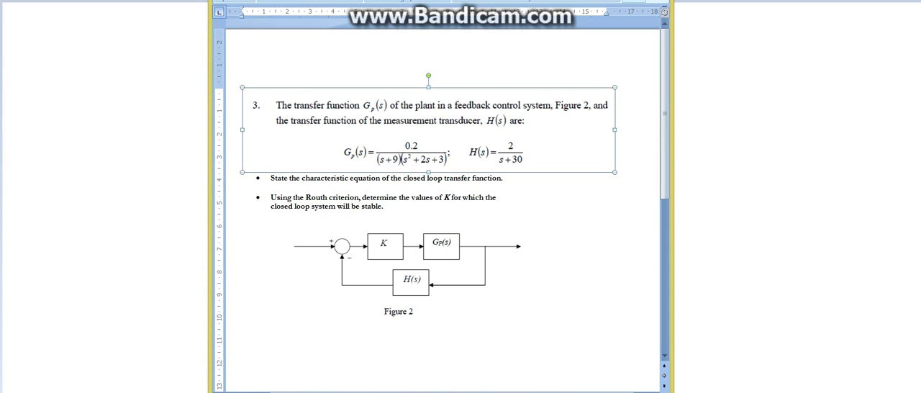
Paste Figure 2 onto the whiteboard and mark the G(s) block with the pen.
left_click(397, 266)
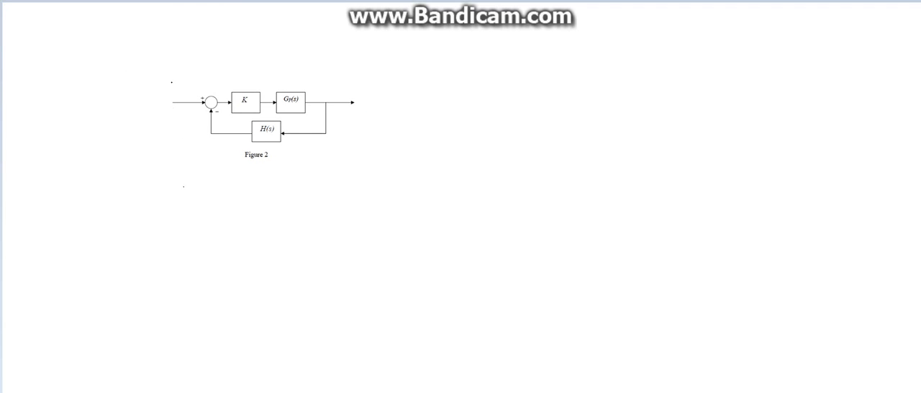
mouse_move(170, 89)
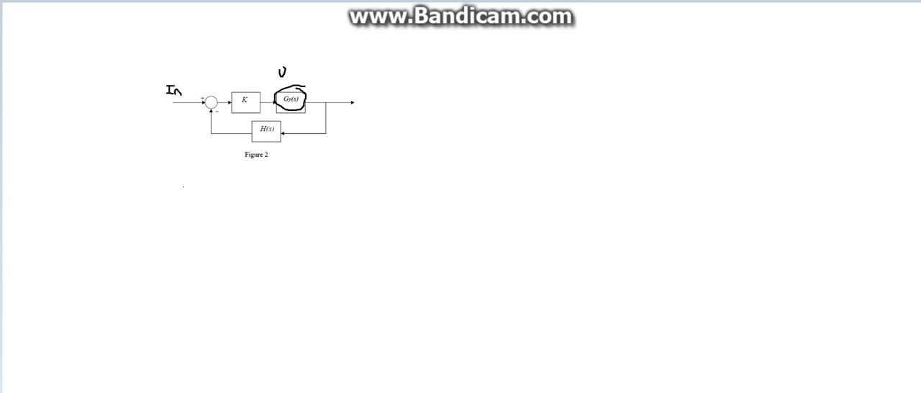
left_click_drag(276, 75, 311, 72)
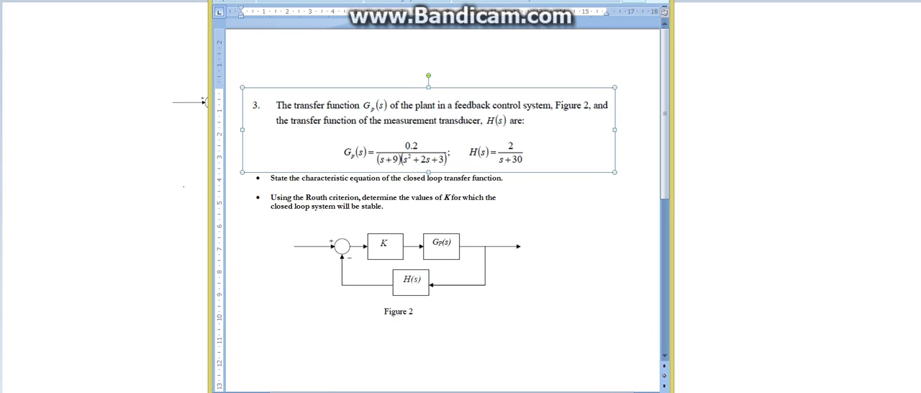
left_click(398, 267)
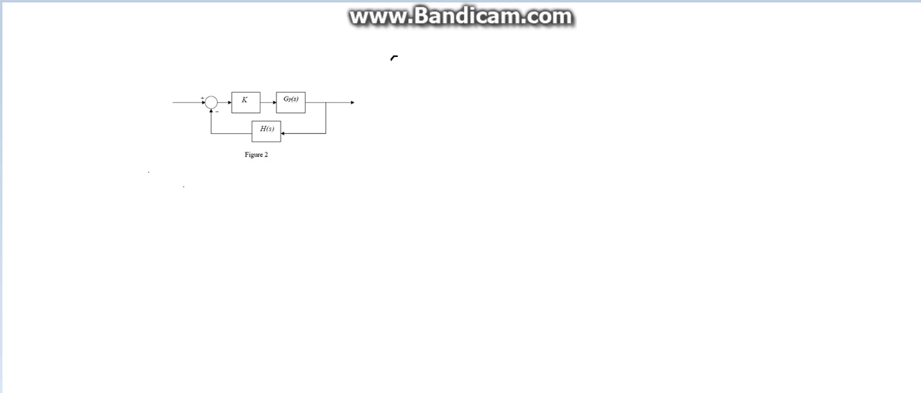
Handwrite CLTF = GH over 1 + GH right of the diagram and circle the numerator G.
type("CLT1")
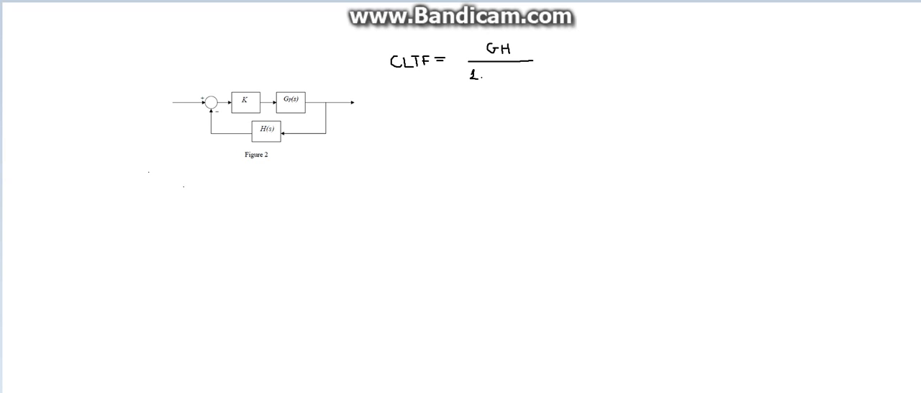
type("+ GH")
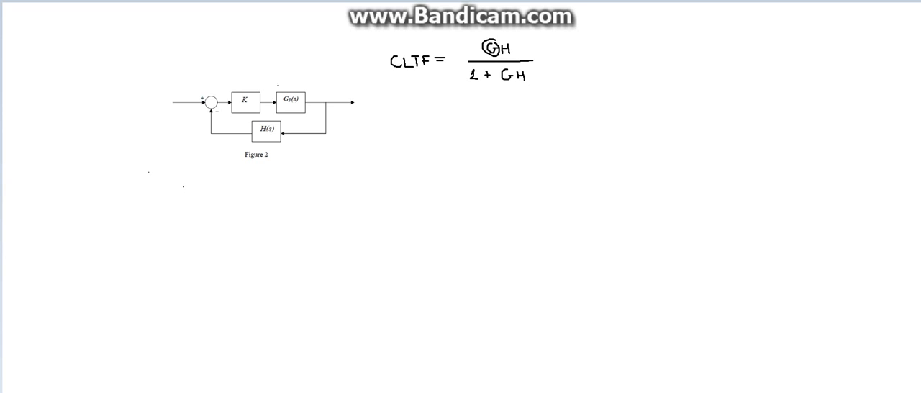
left_click_drag(205, 87, 329, 85)
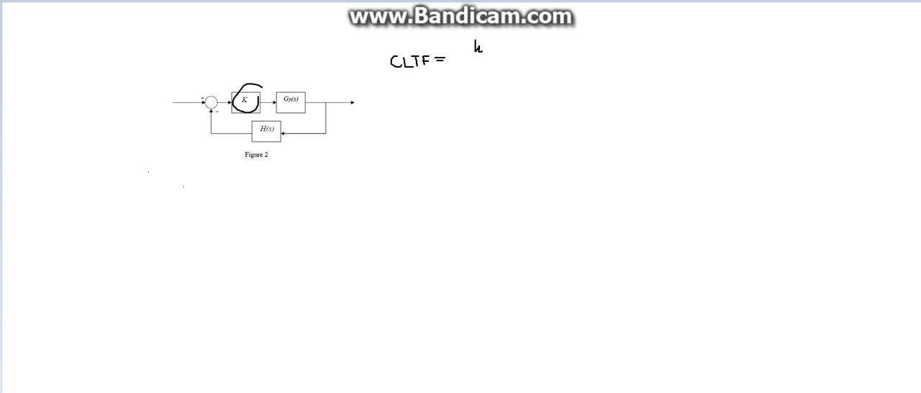
Write kG(s) over the fraction bar with 1 + kG(s)H(s) as the denominator.
type("Gr")
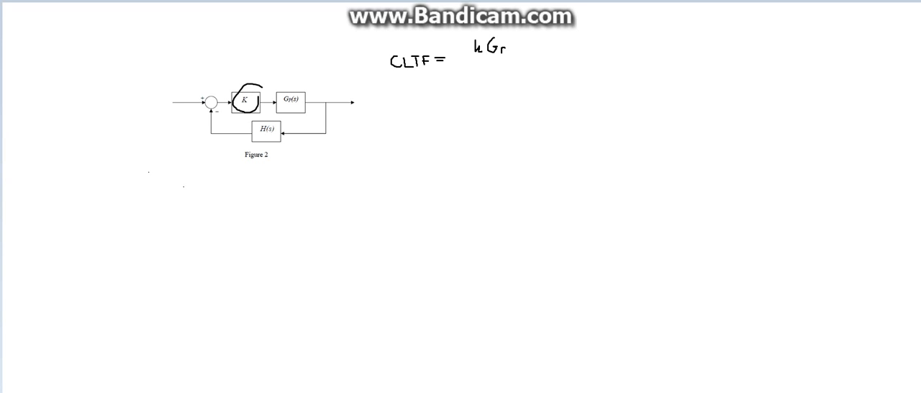
type("(s)")
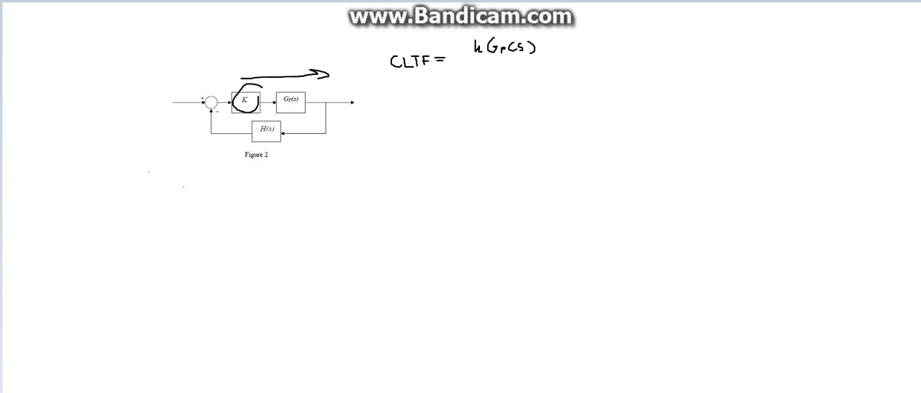
left_click_drag(458, 58, 574, 59)
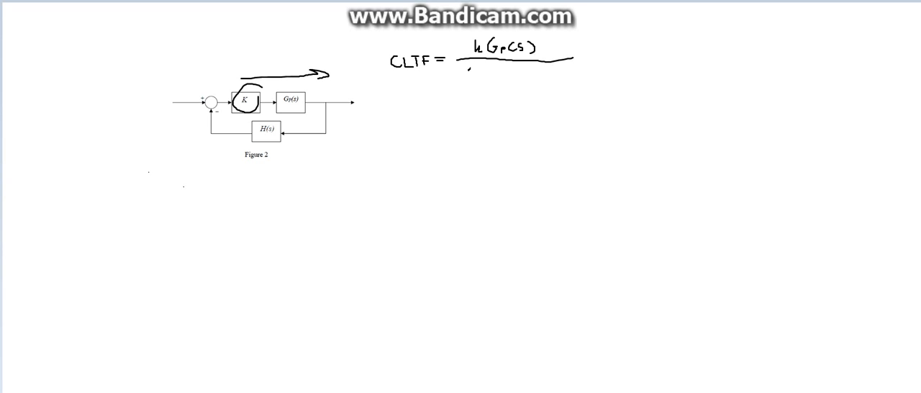
type("1 + k")
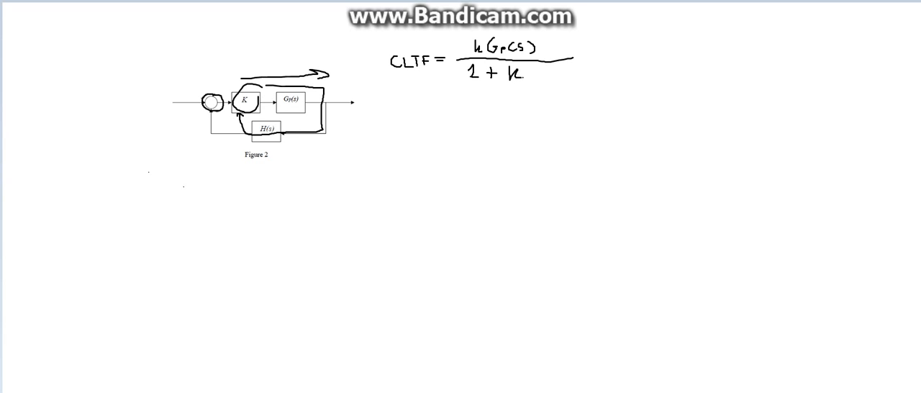
type("Gp")
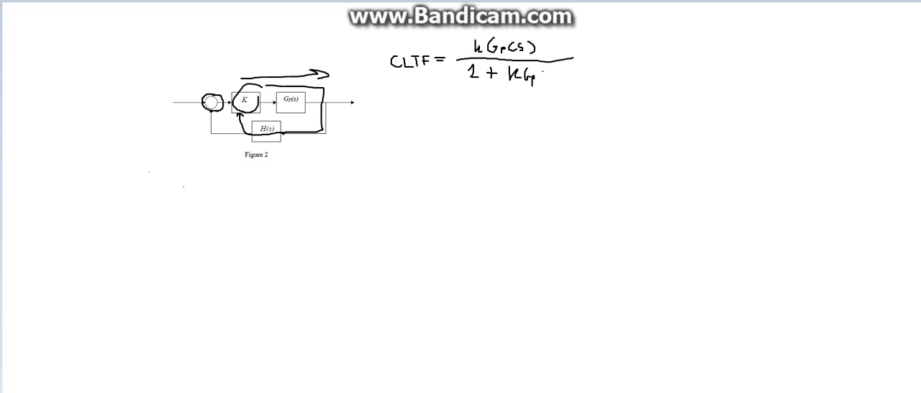
type("(s)")
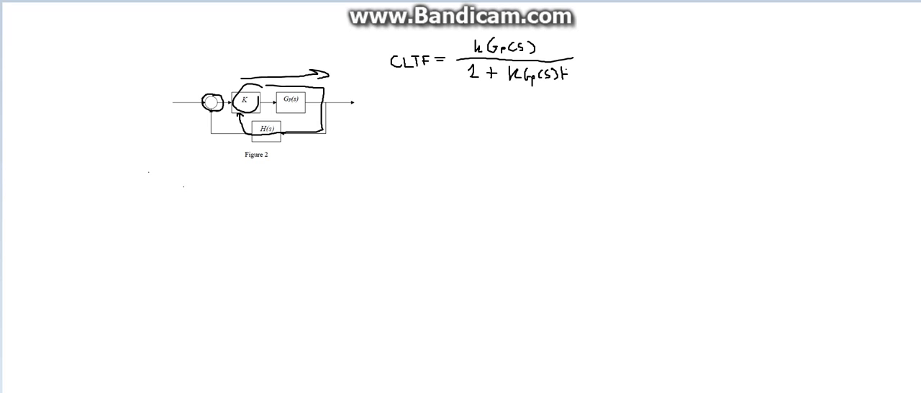
type("H(s)")
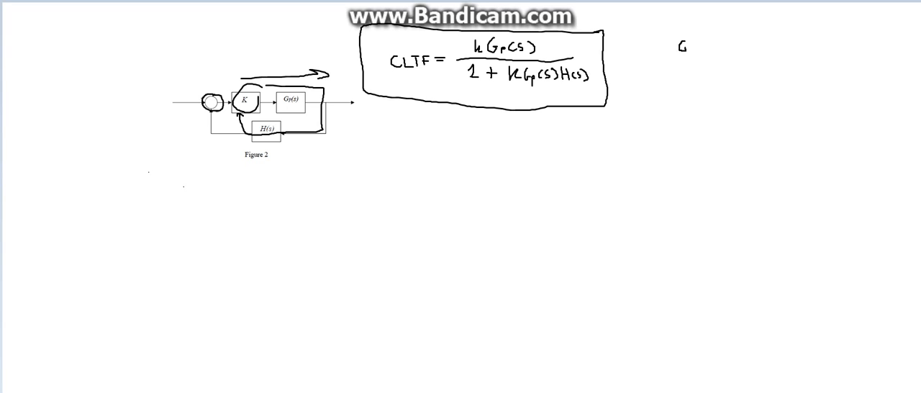
Finish the H(s) term and box the full formula CLTF = kG(s)/(1 + kG(s)H(s)).
type("H")
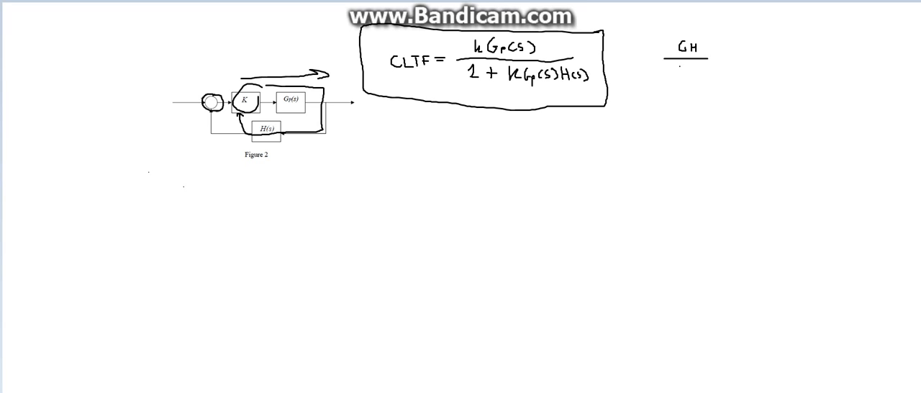
type("1+G")
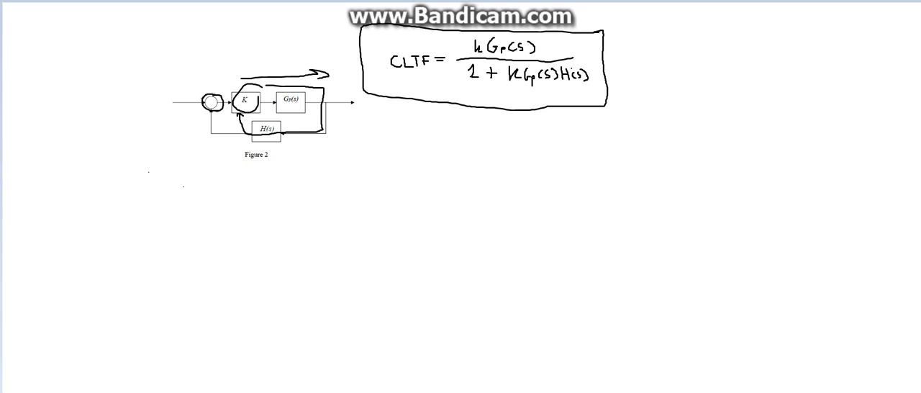
Reveal the problem statement above Figure 2 and arrow the boxed CLTF formula.
left_click_drag(655, 54, 608, 59)
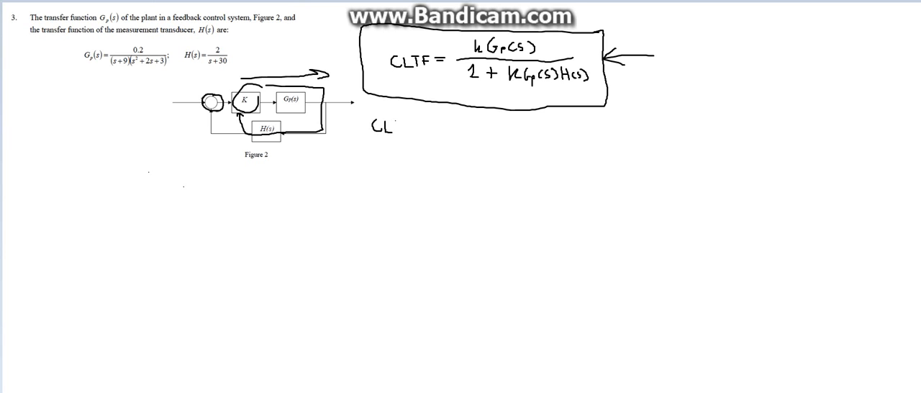
Write CLTF = (0.2)k over (s+9)(s²+2s+3) and begin the denominator with 1.
type("TF = (0.2) k")
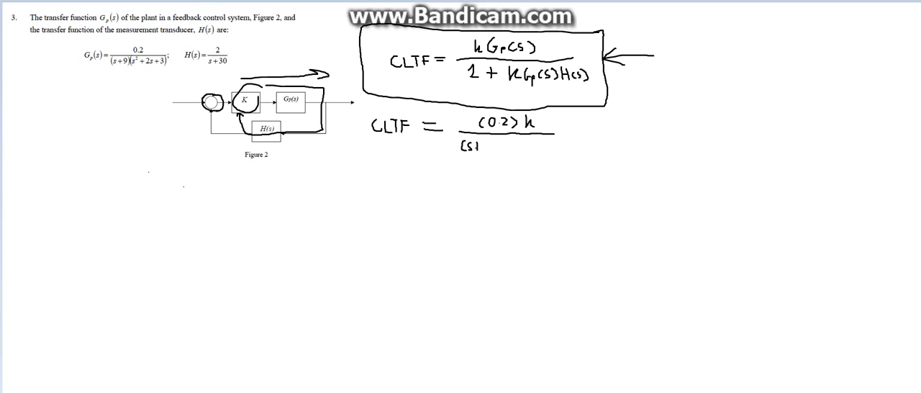
type("+1")
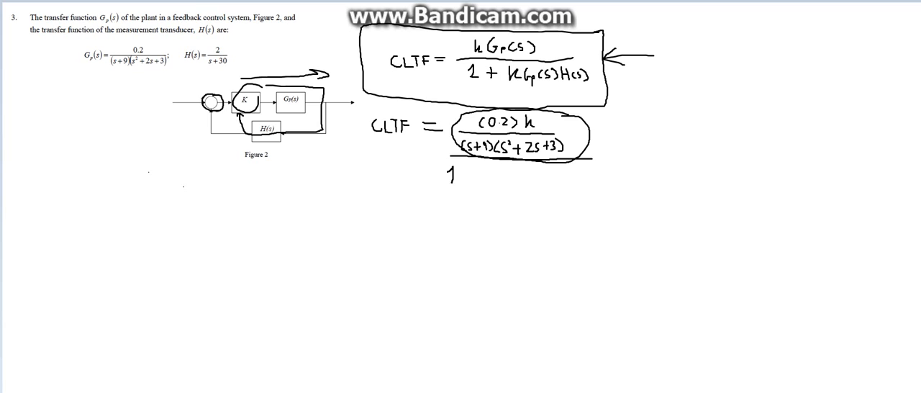
Write + (0.2)(k)(2) over (s+9)(s²+2s+3)(s+30) after the 1 in the denominator.
left_click(464, 175)
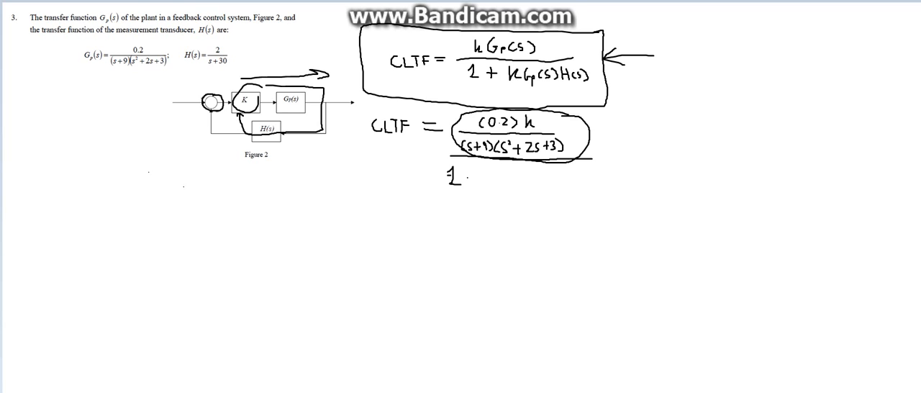
left_click(482, 179)
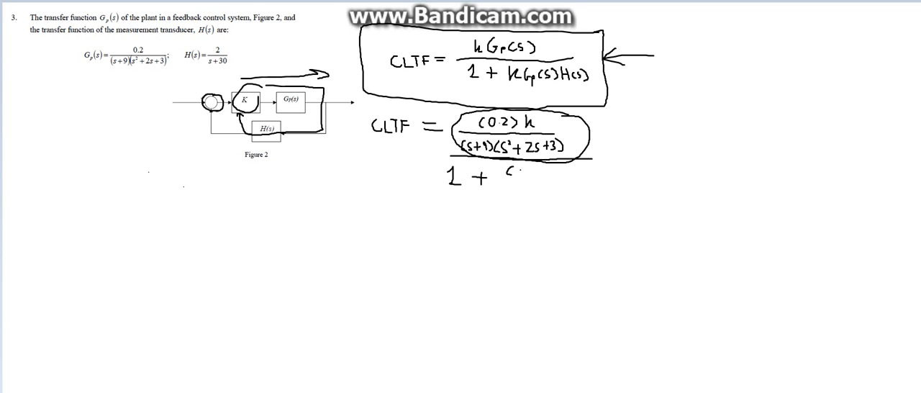
type("0.2")
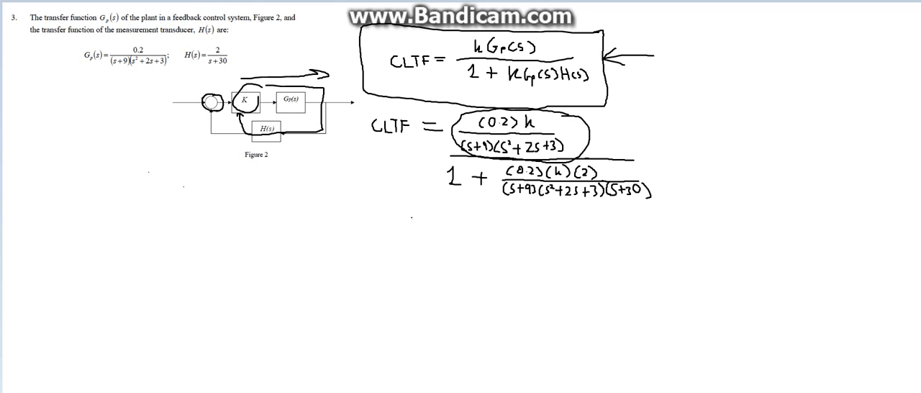
Write = 0.2k below the expression with a fraction bar under it.
left_click(420, 230)
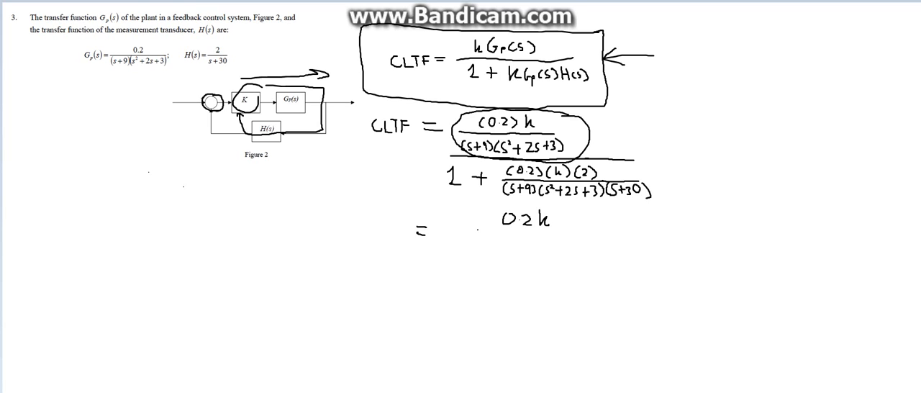
left_click_drag(461, 236, 611, 233)
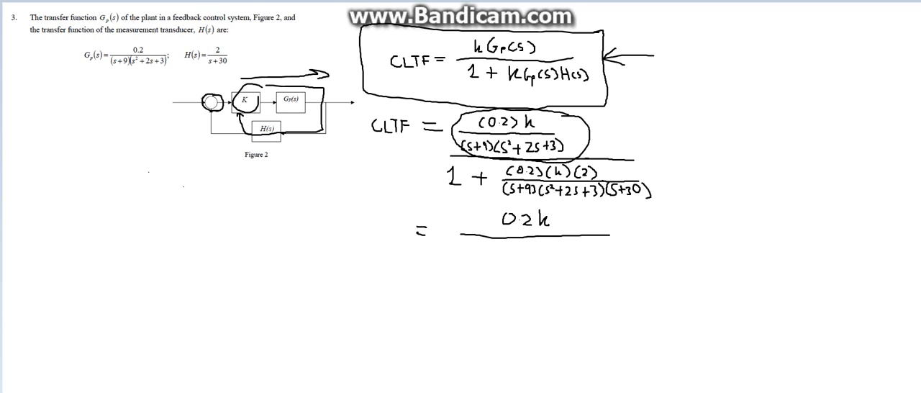